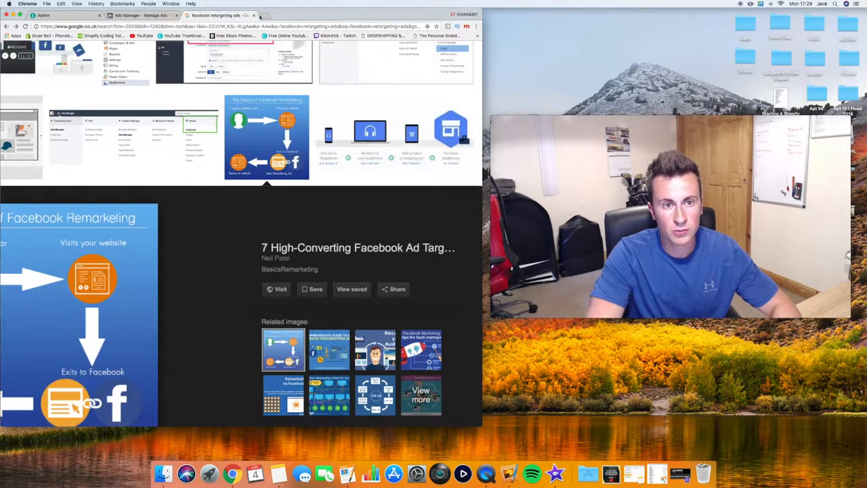
Leave the remarketing image result for a fresh Google new tab
click(265, 15)
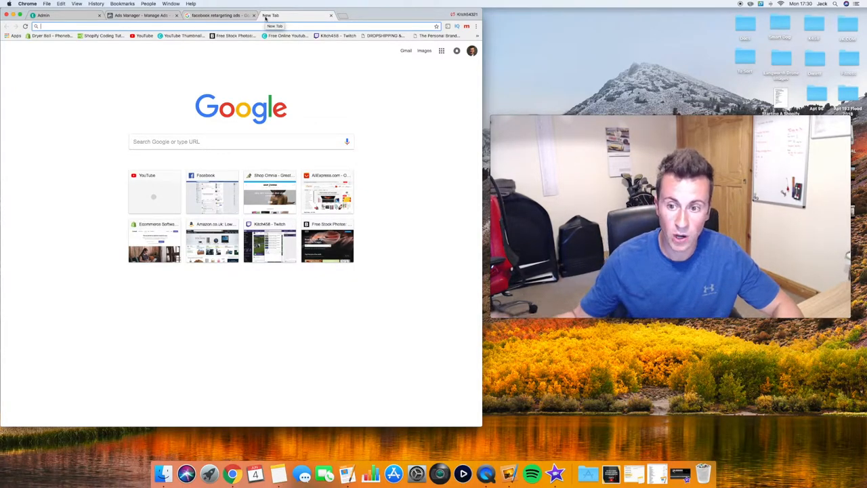
mouse_move(183, 36)
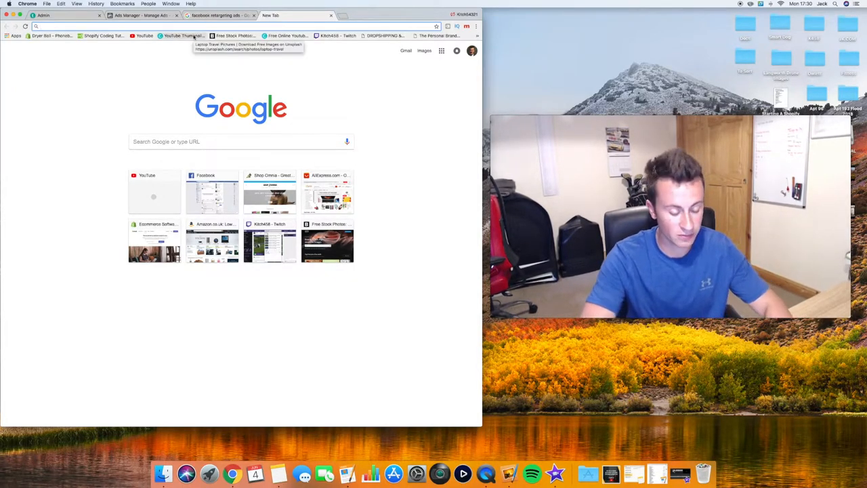
Search Google Images for 'cold traffic scale' and enlarge the warm-audience temperature gauge image
text(colf)
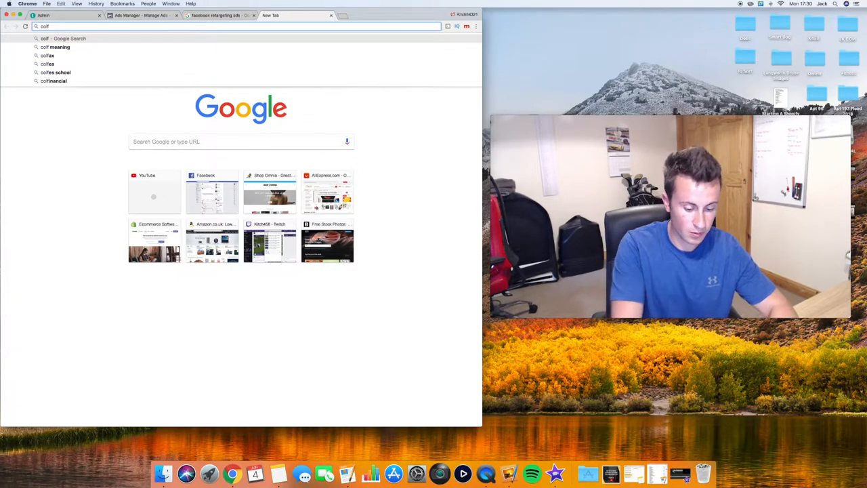
text(cold traffic scale)
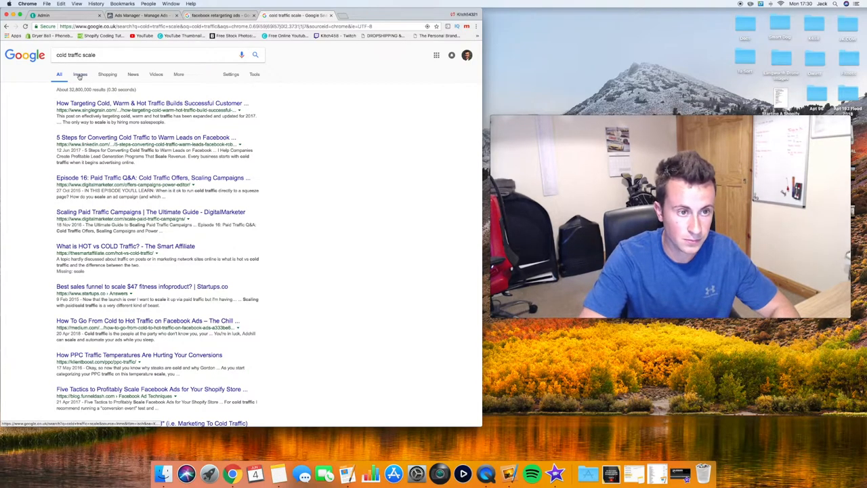
click(80, 73)
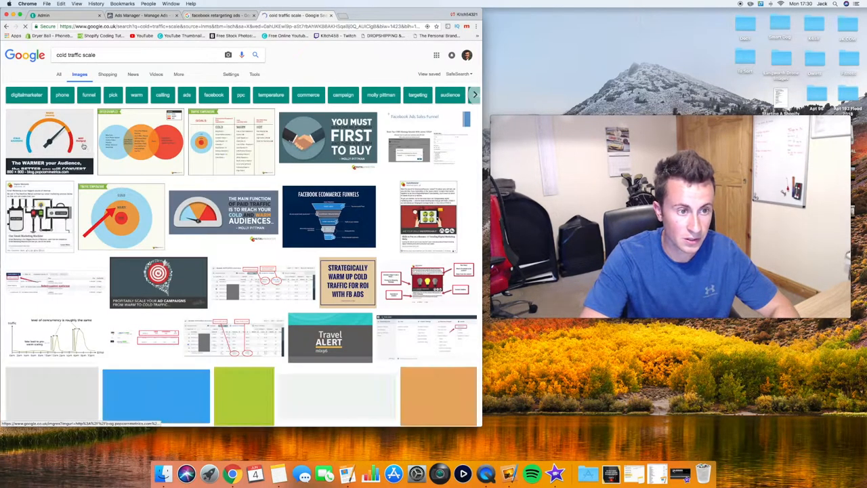
click(48, 138)
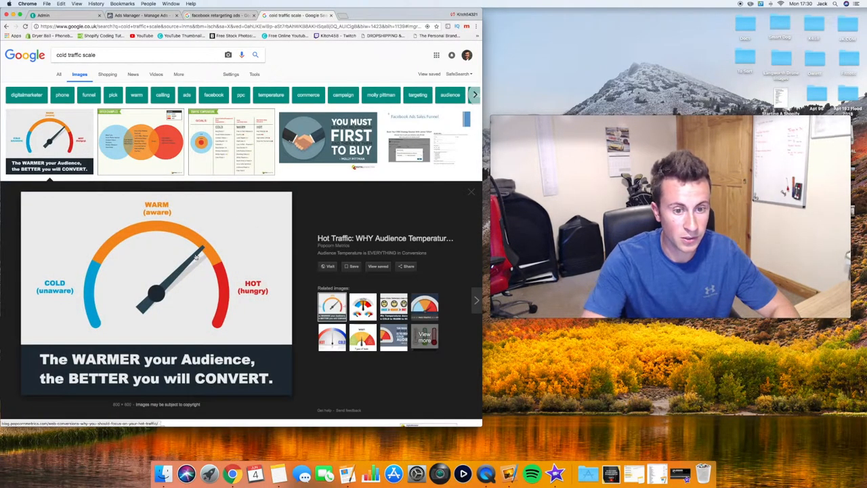
mouse_move(102, 281)
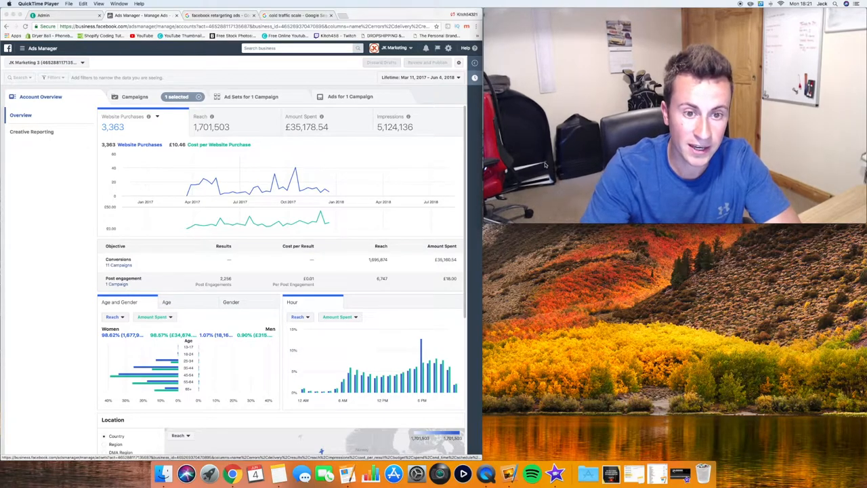
mouse_move(360, 192)
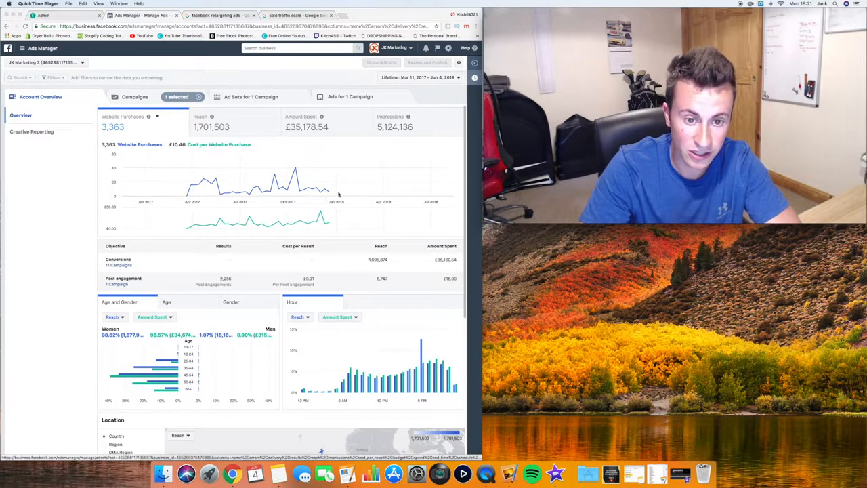
mouse_move(350, 163)
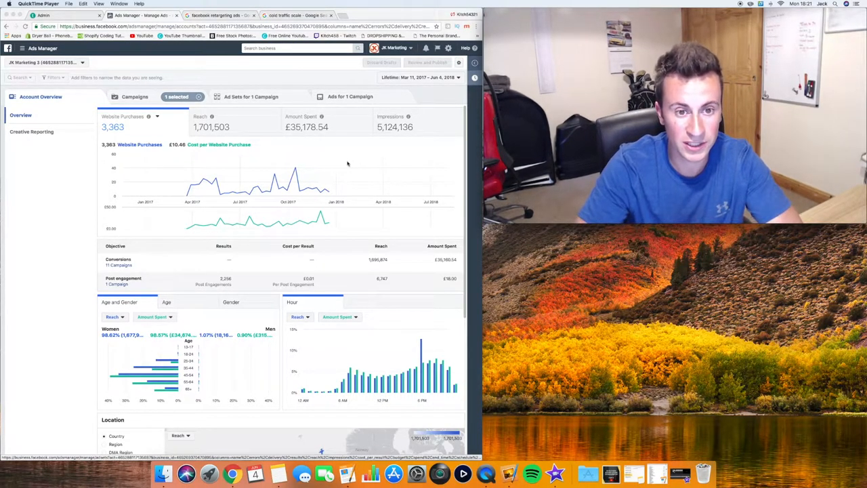
mouse_move(313, 130)
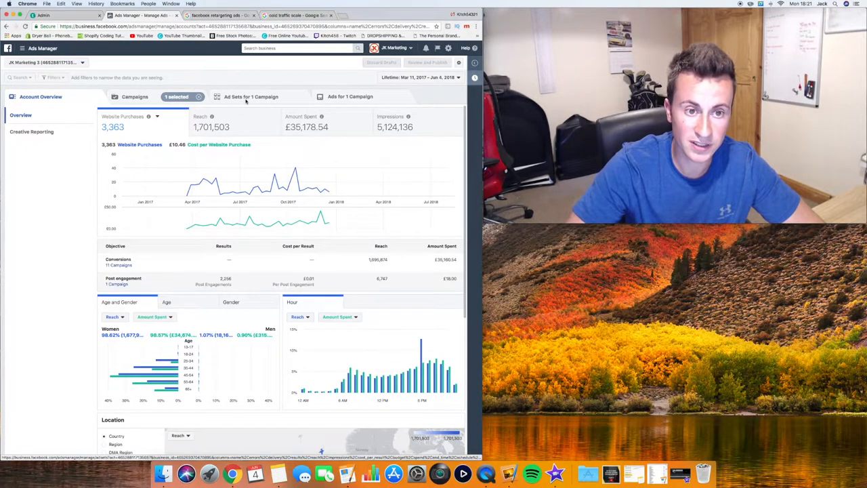
Switch from the account overview to the single campaign's ad set list
click(251, 96)
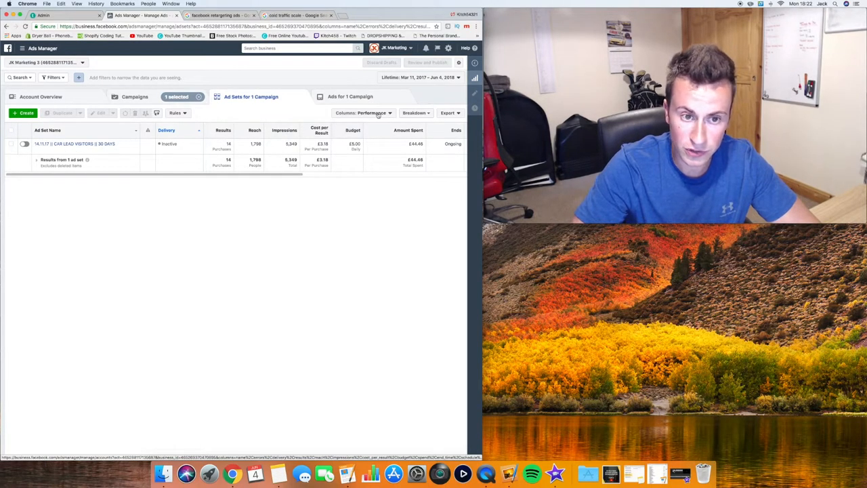
Apply the saved Actions column preset showing spend, conversion value, ROAS and cost per purchase
click(363, 113)
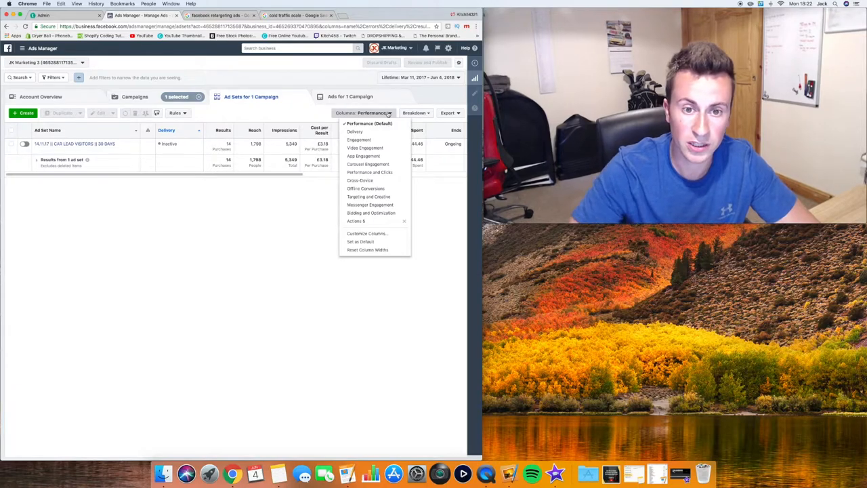
mouse_move(368, 172)
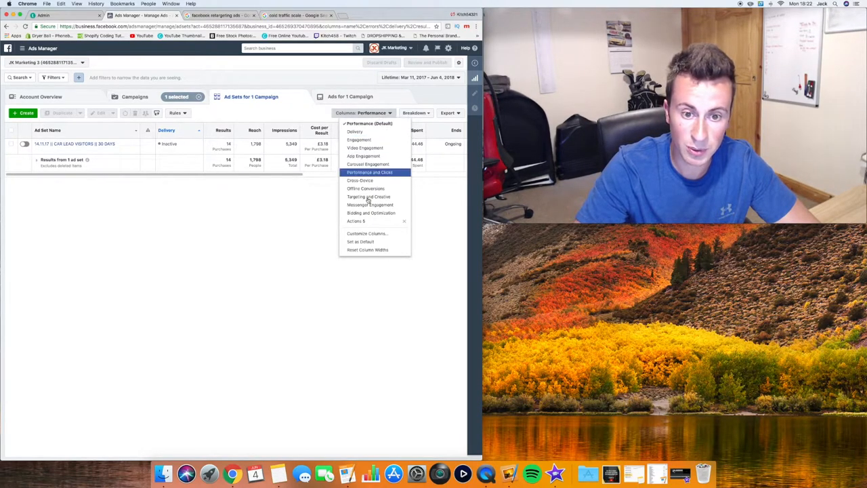
mouse_move(366, 233)
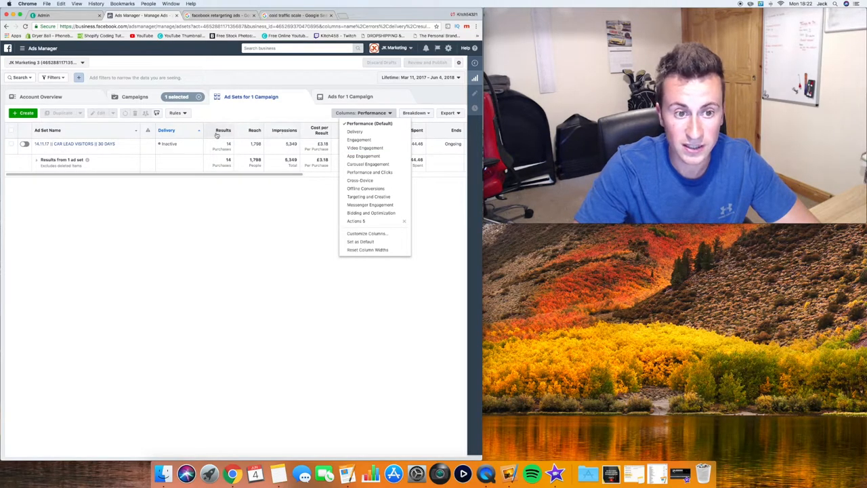
mouse_move(369, 158)
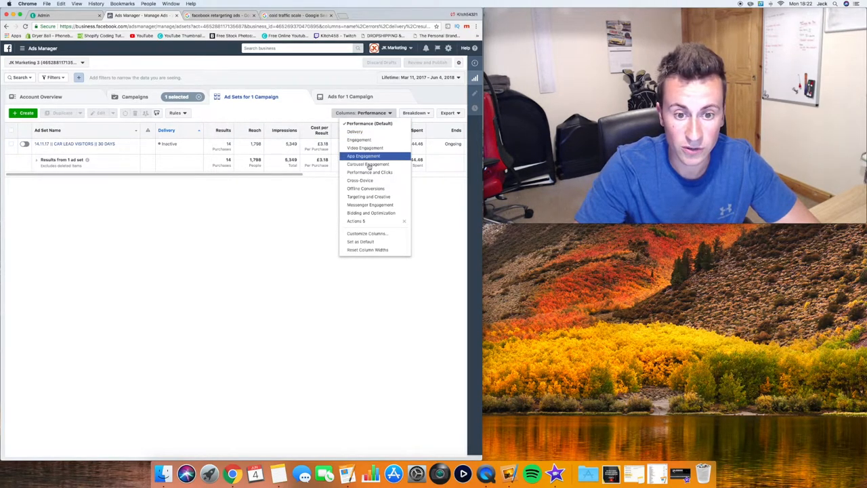
mouse_move(355, 221)
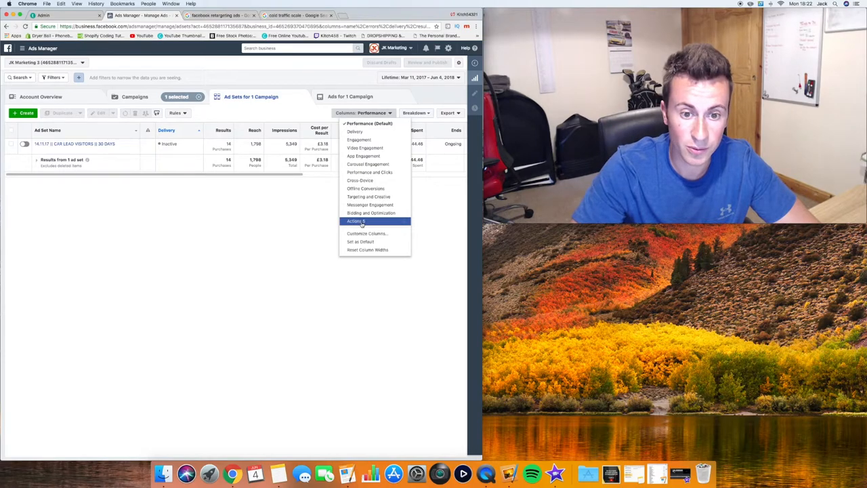
click(355, 221)
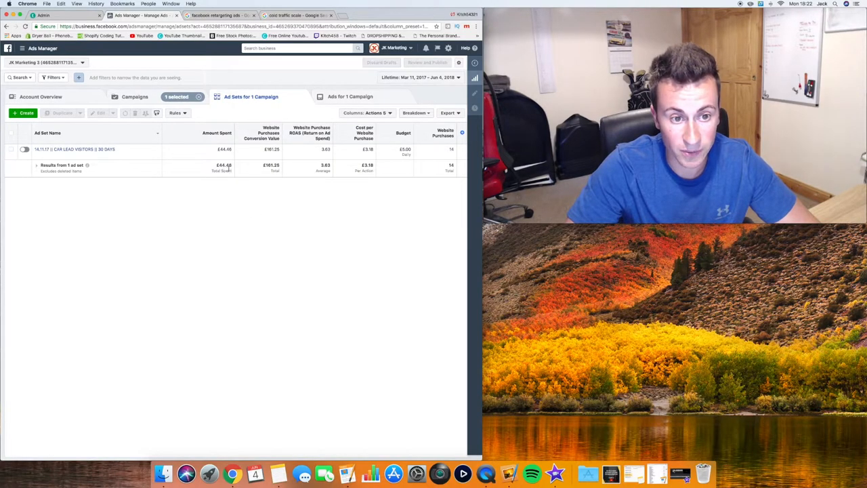
mouse_move(280, 197)
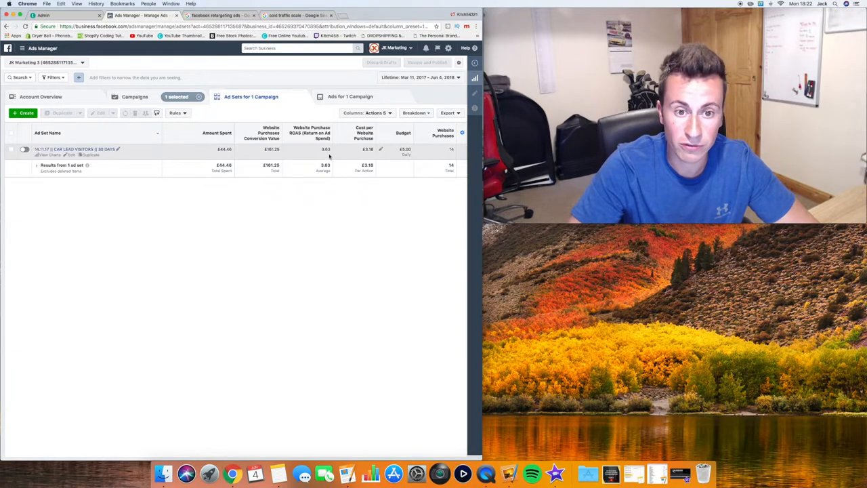
mouse_move(307, 231)
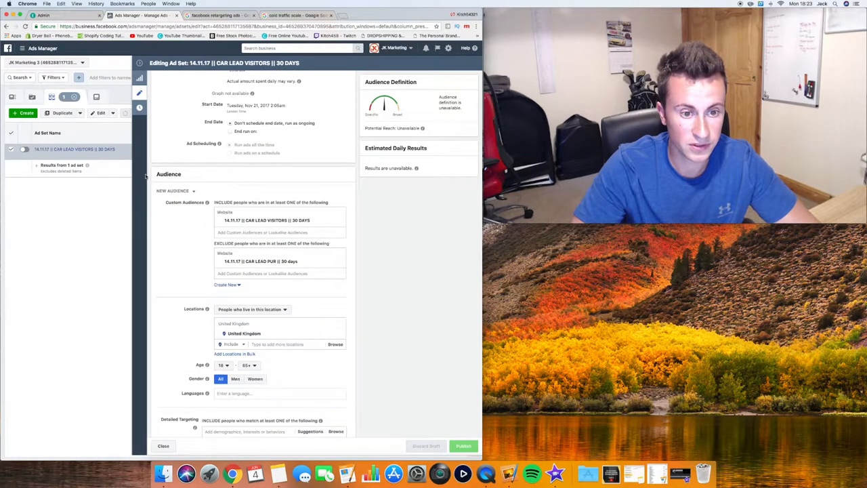
Scroll the car lead visitors 30-day ad set's edit panel down to its Audience section
scroll(down, 3)
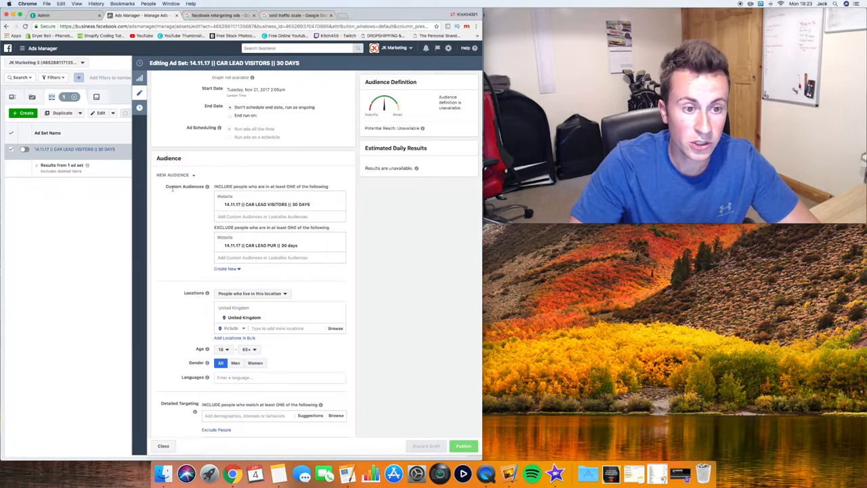
scroll(down, 3)
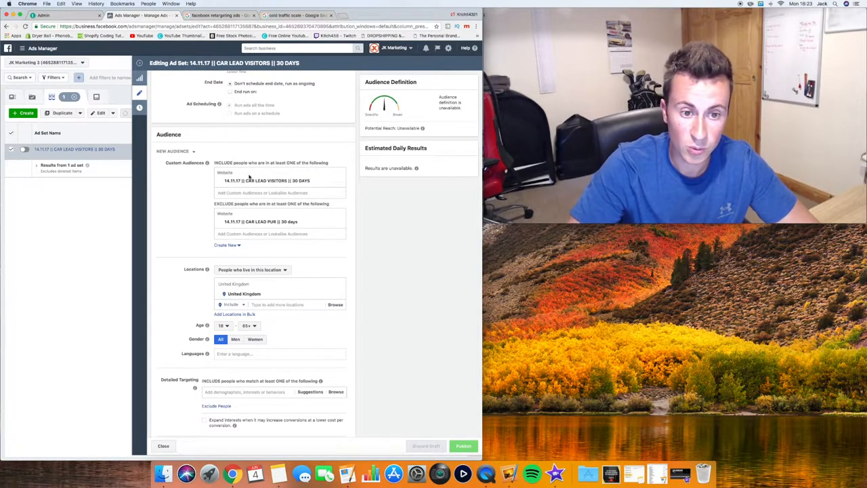
mouse_move(279, 180)
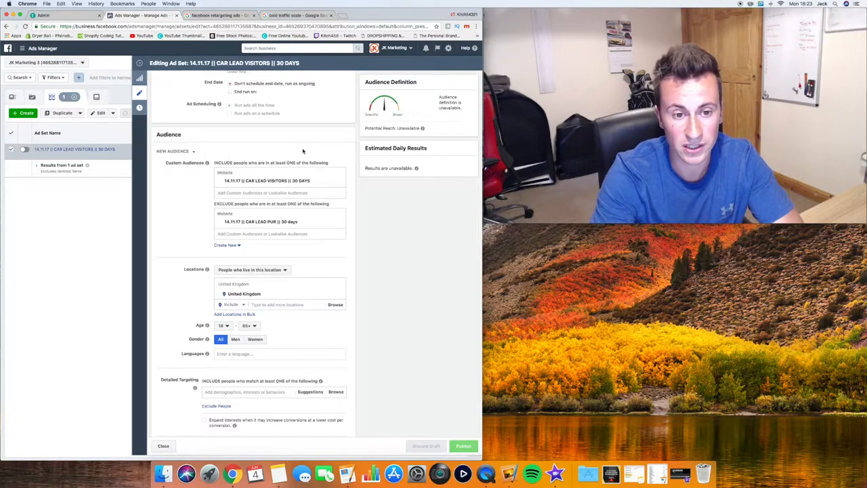
mouse_move(201, 206)
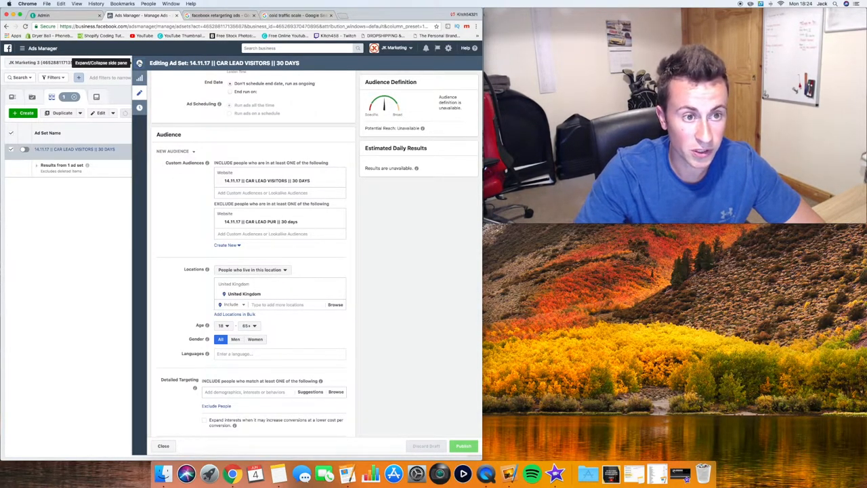
Navigate through the Business Manager tools menu to the Audiences library
click(42, 48)
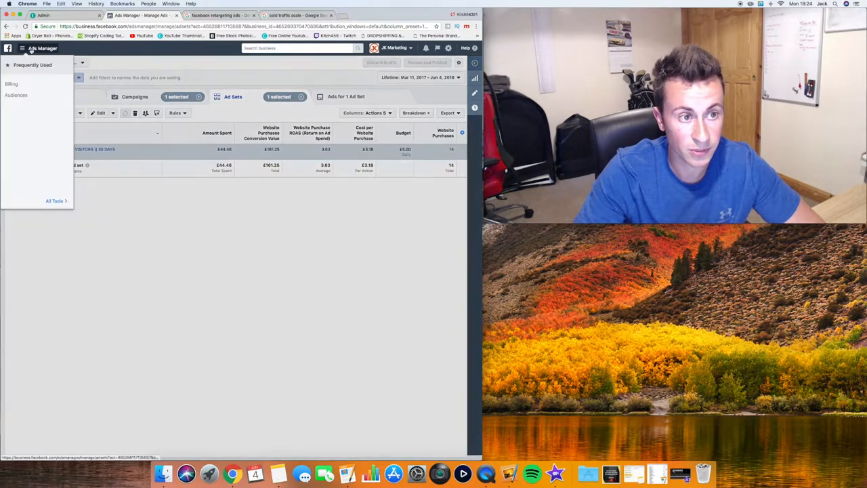
click(55, 201)
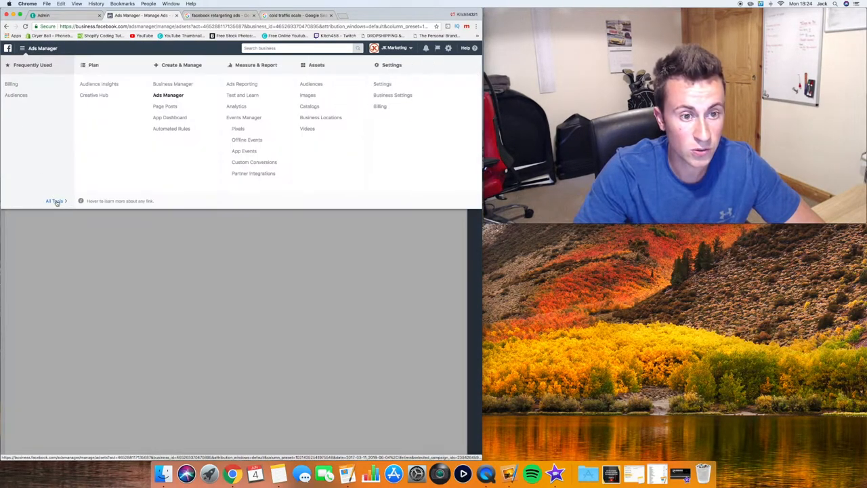
mouse_move(311, 84)
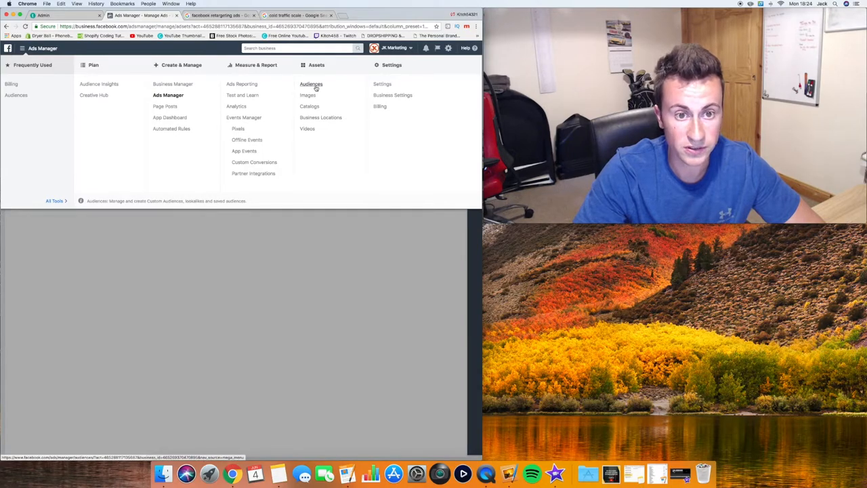
click(312, 84)
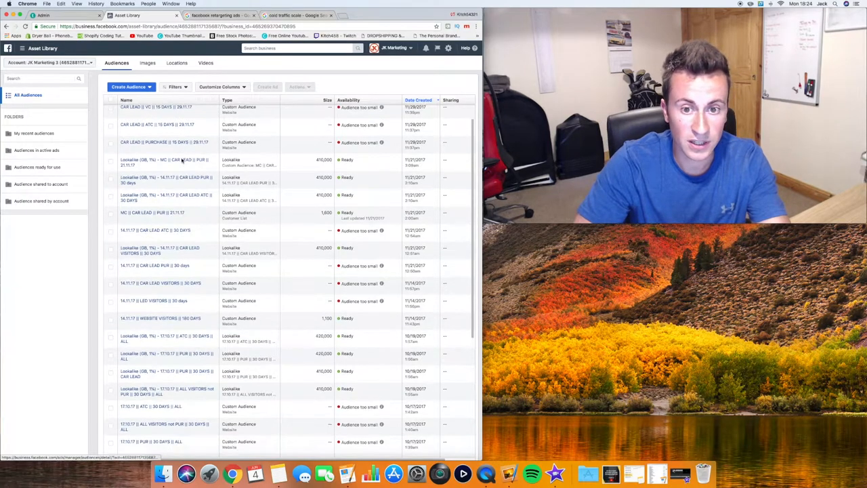
scroll(down, 3)
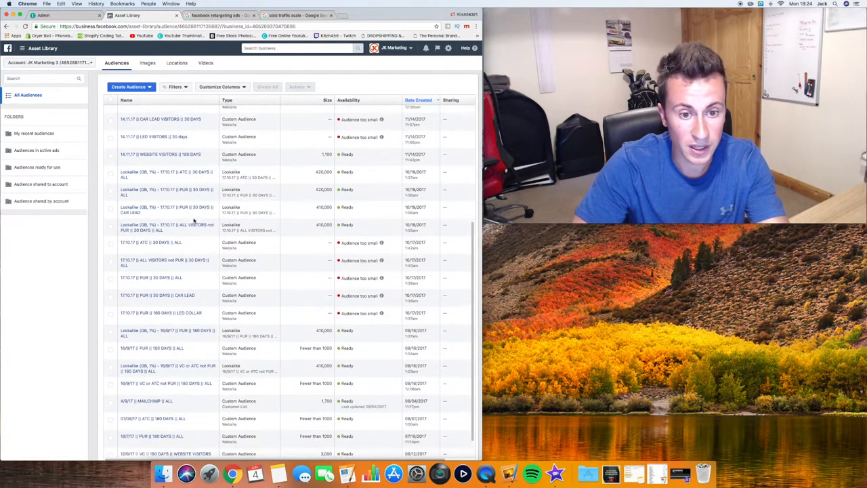
scroll(down, 3)
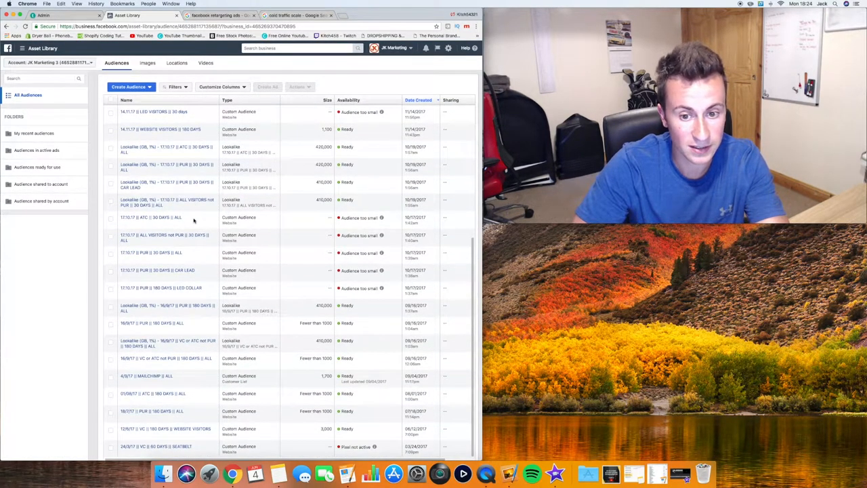
scroll(up, 3)
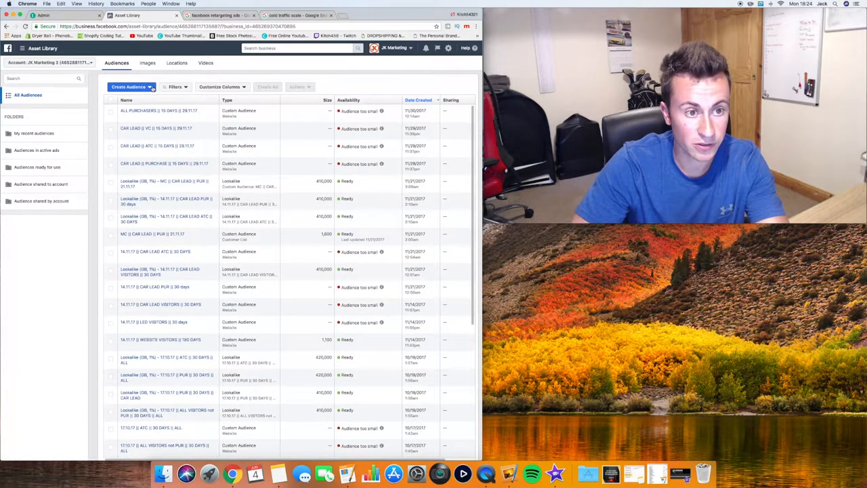
click(130, 87)
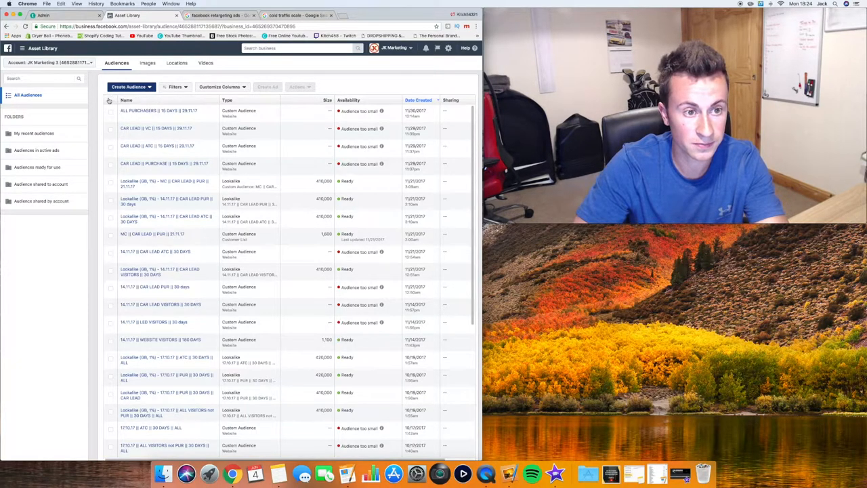
Start a Website Traffic custom audience including people who match ANY of the criteria
click(129, 86)
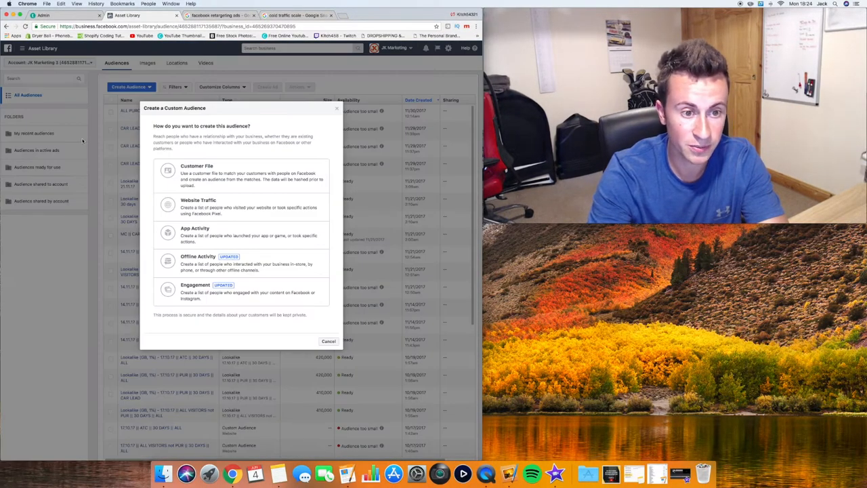
click(168, 203)
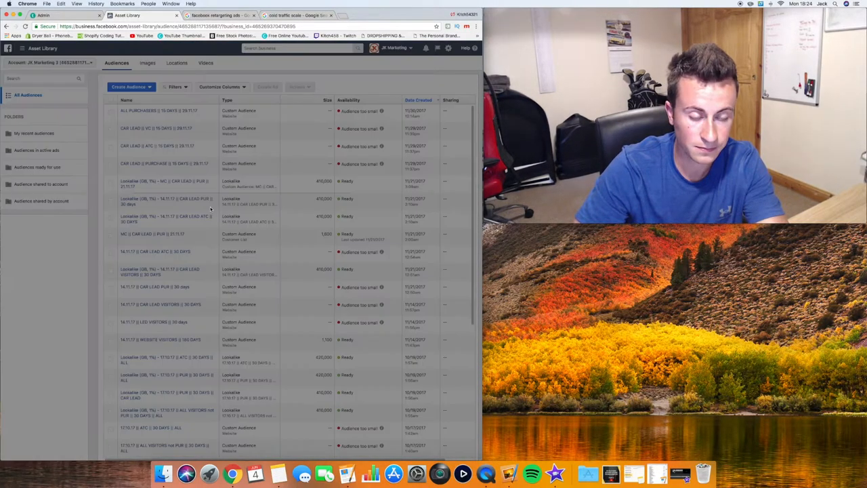
click(130, 87)
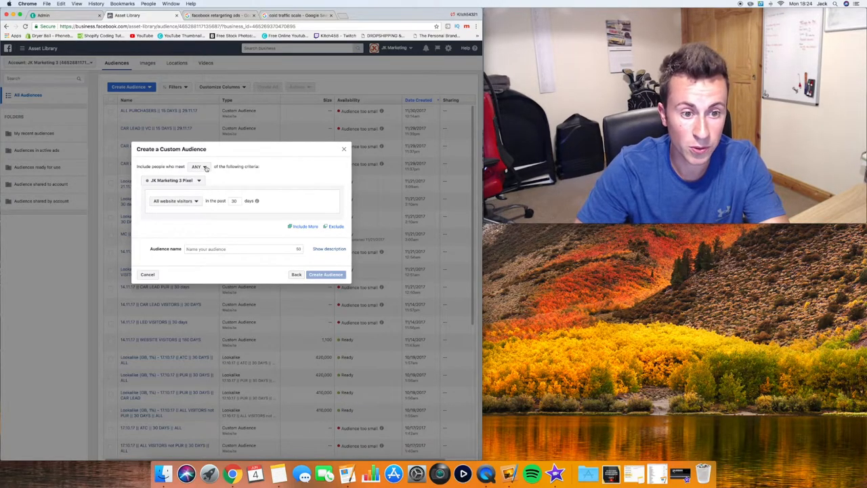
click(197, 166)
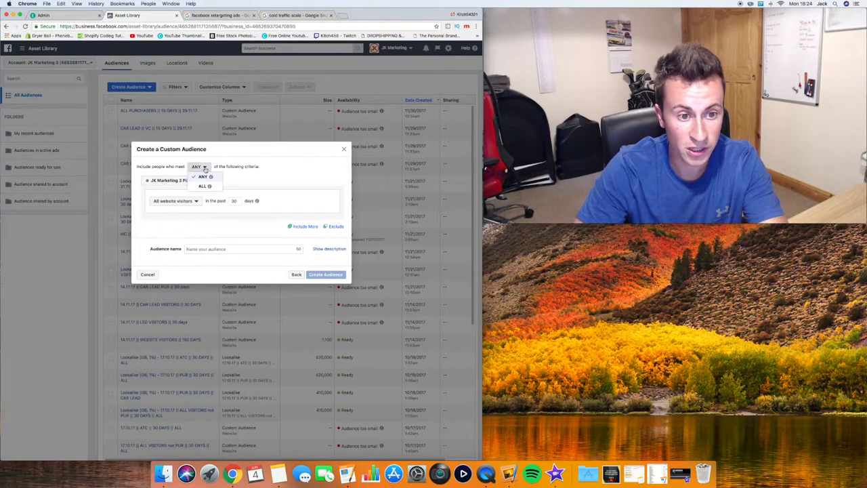
click(204, 176)
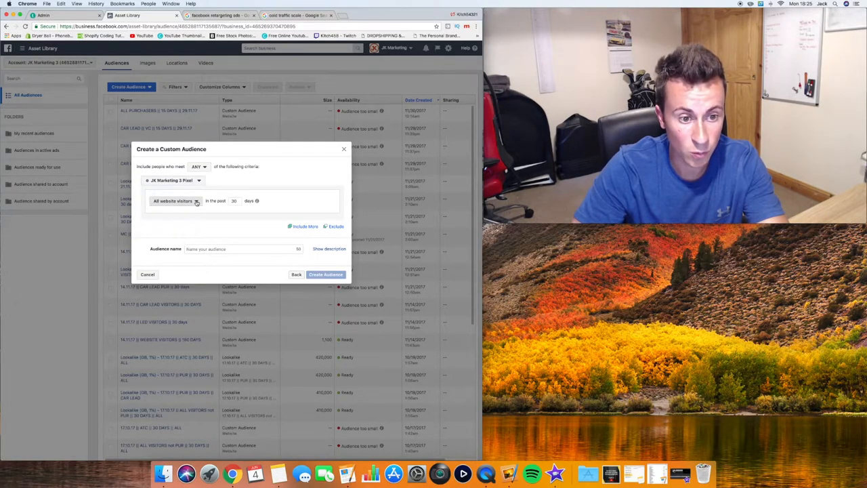
Target people who visited specific web pages whose URL equals an exact address
click(173, 200)
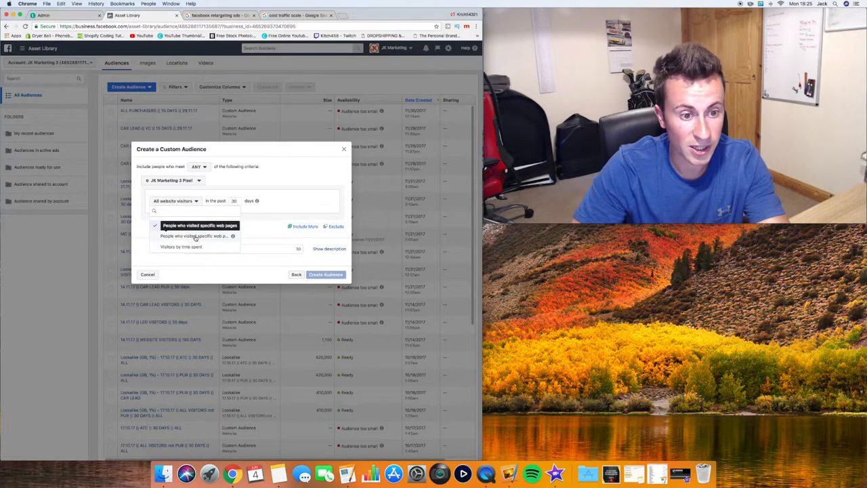
click(199, 225)
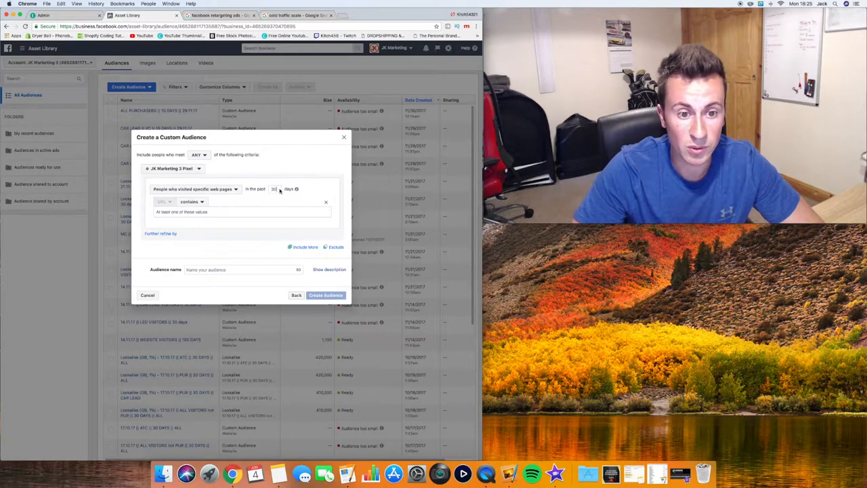
mouse_move(296, 190)
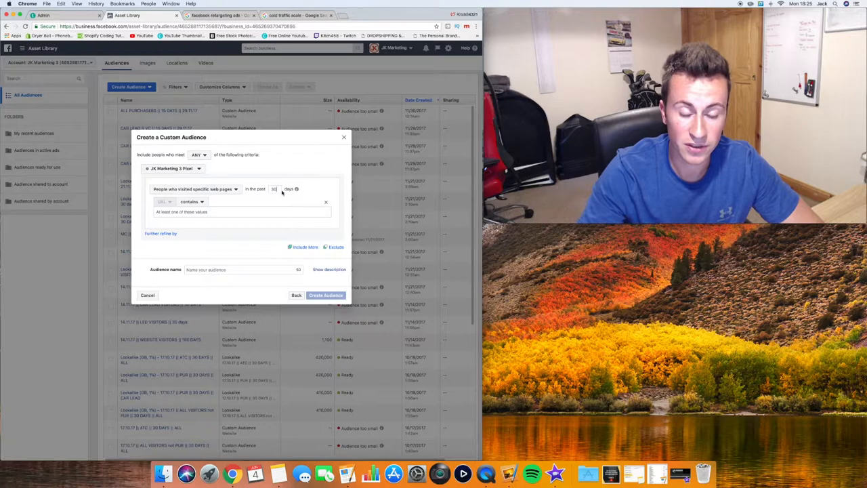
click(193, 202)
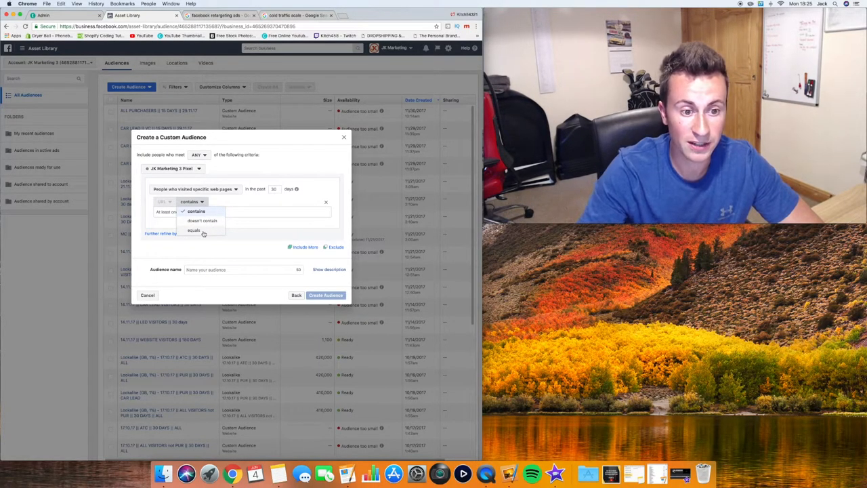
click(195, 230)
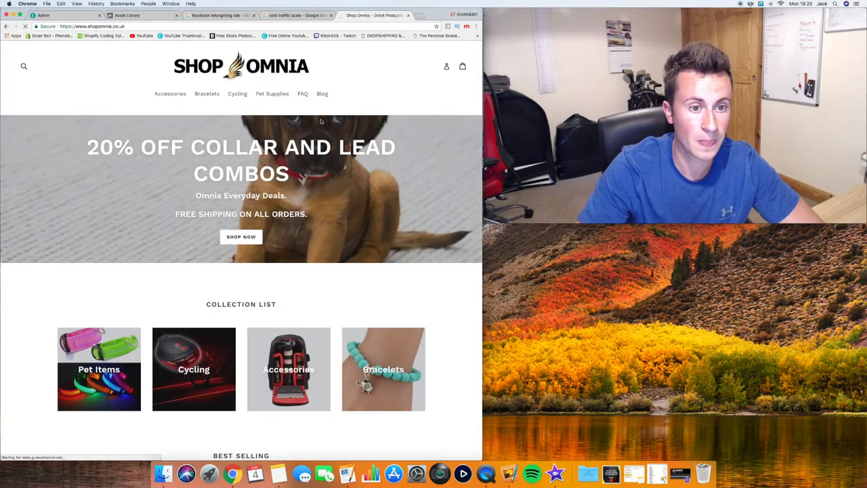
Go to the Shop Omnia Camera Backpack product page and copy its web address
scroll(down, 3)
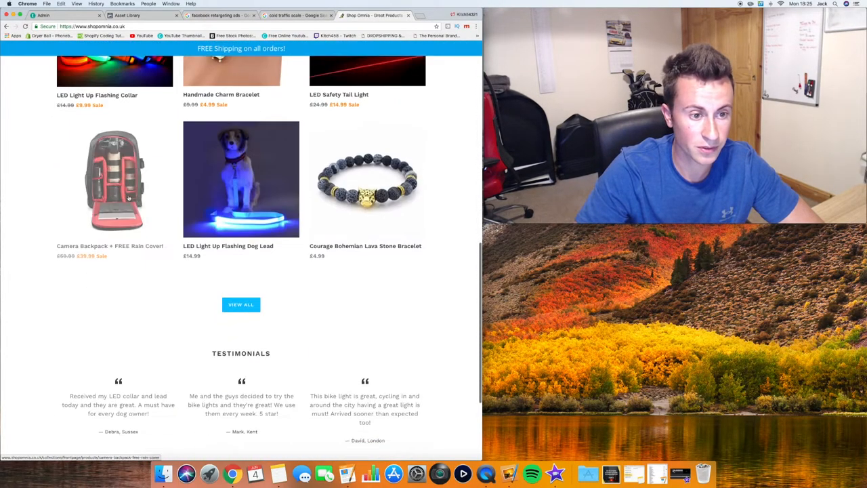
click(114, 179)
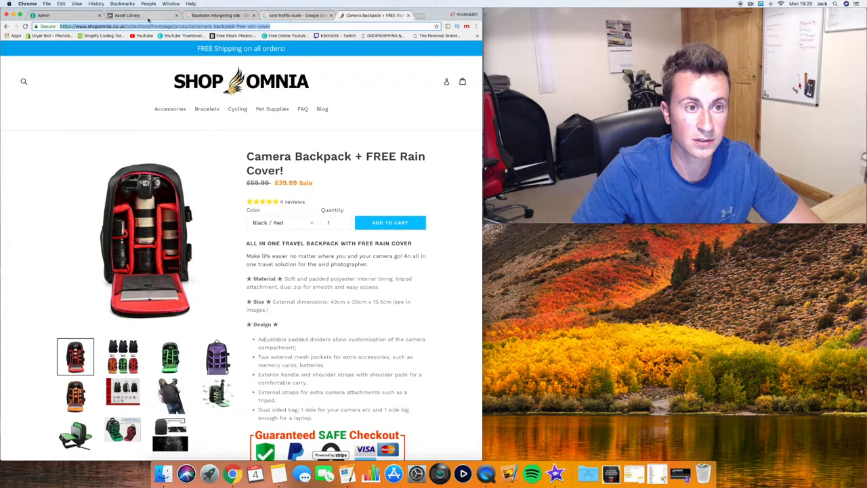
click(127, 15)
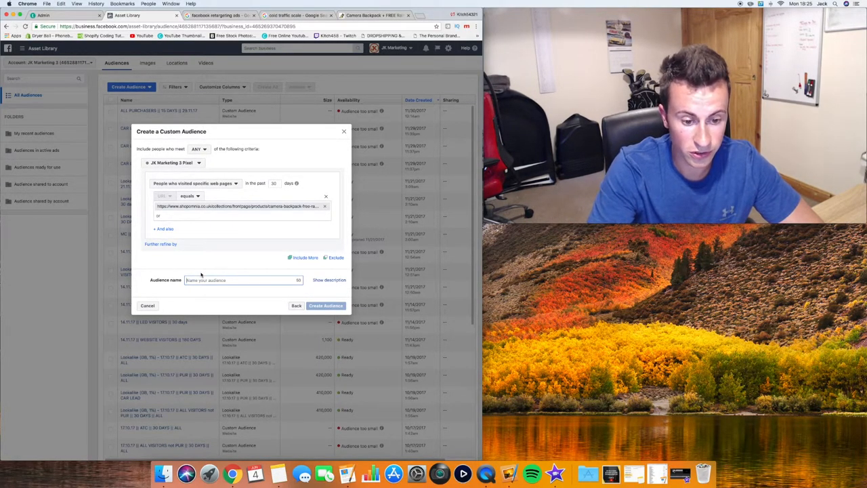
Name the audience '4.6.18 | Camera Backpack Visitors | 30 Days' and create it
text(4.6)
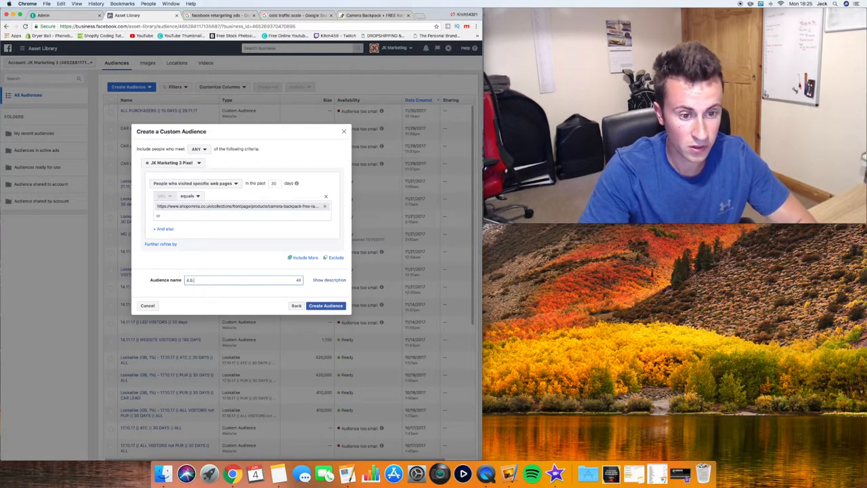
text(.18 ||)
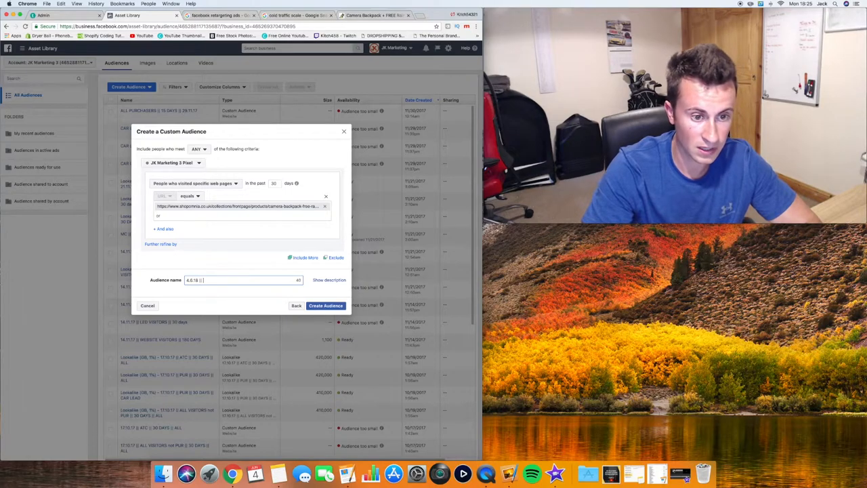
text(Camera Backpack Visitors ||)
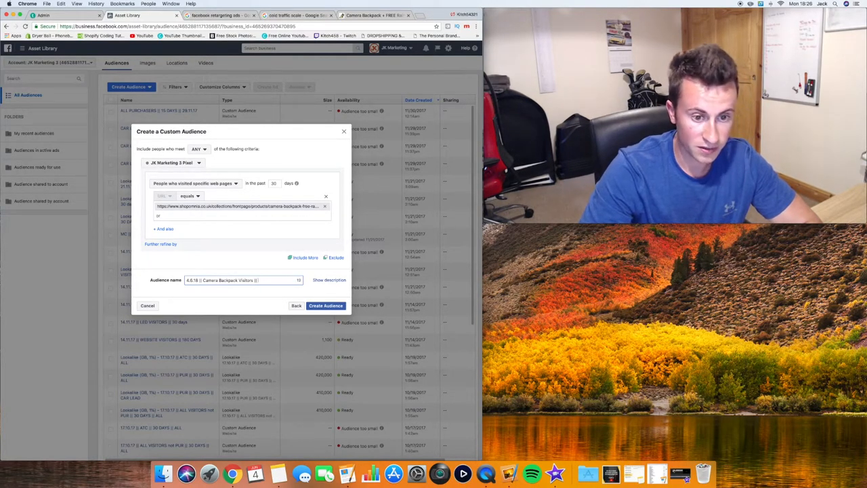
text(30 Days)
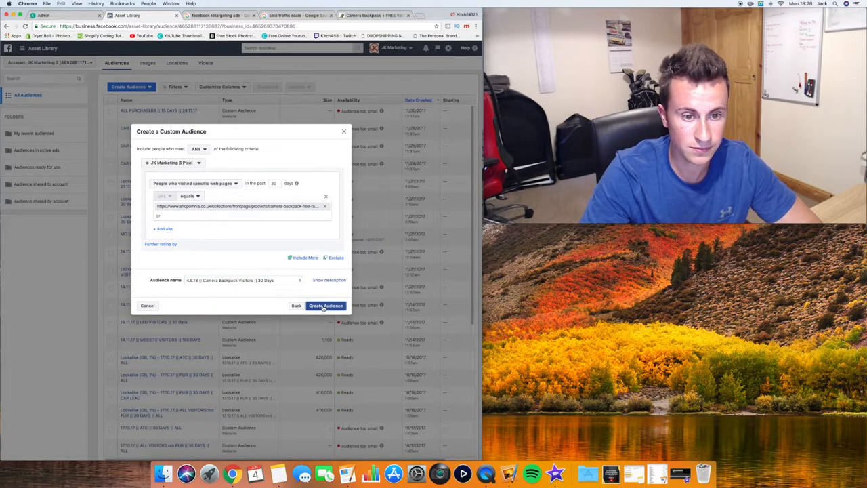
click(325, 306)
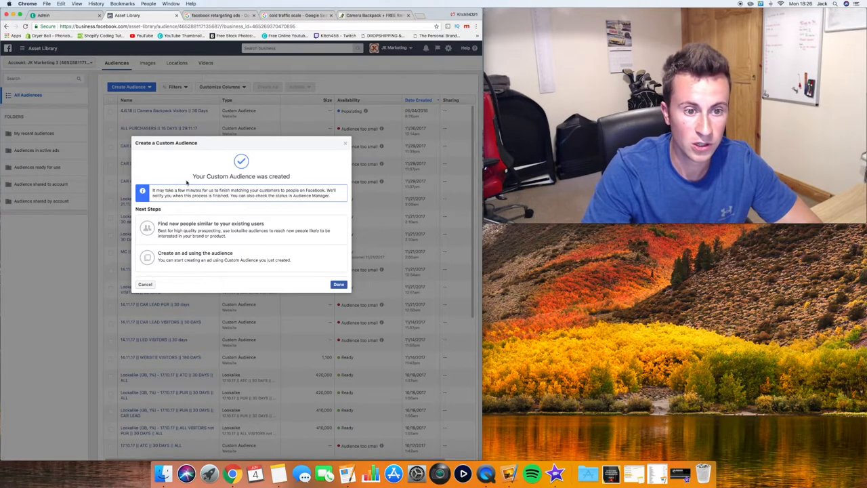